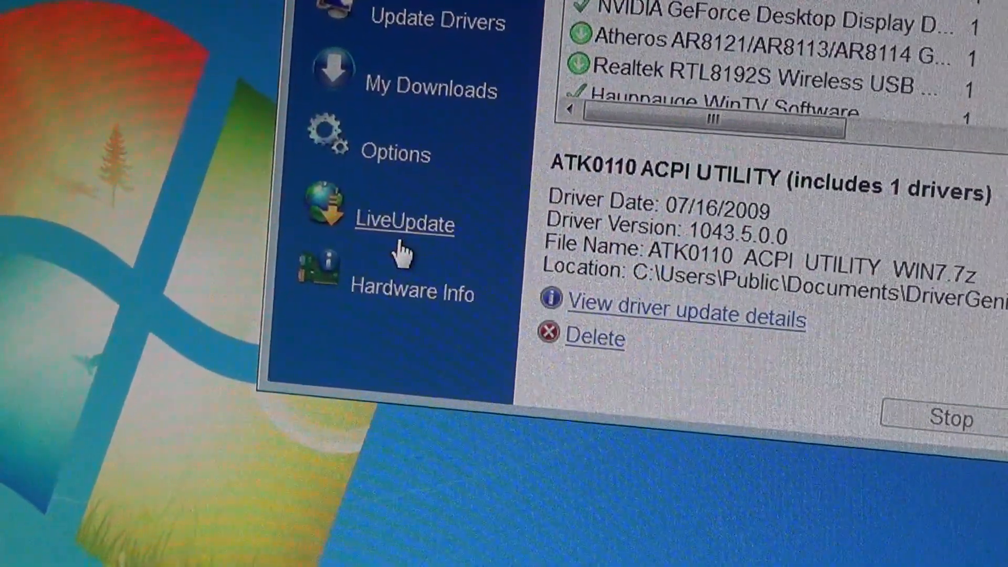
- Run LiveUpdate, which reports all installed components are already up to date
{"action": "left_click", "coordinate": [403, 224]}
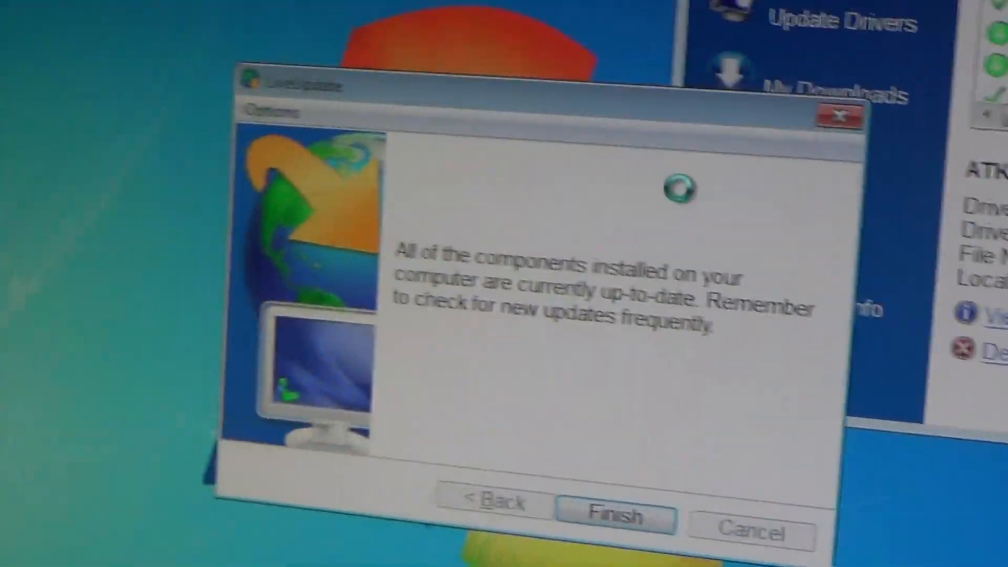